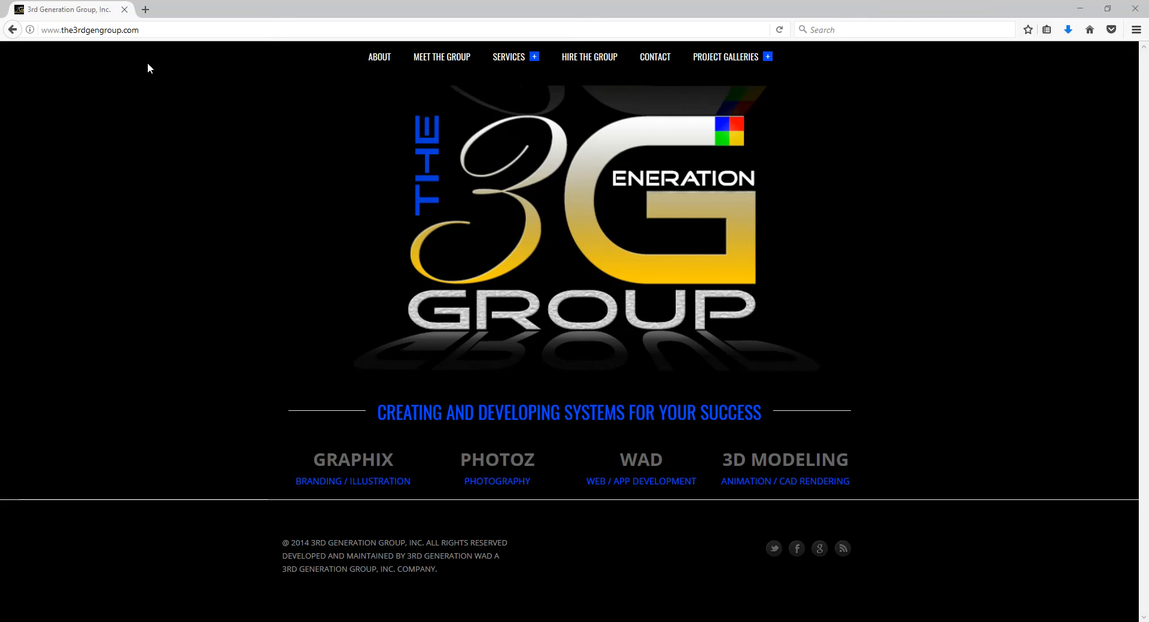
{"action": "mouse_move", "coordinate": [145, 9]}
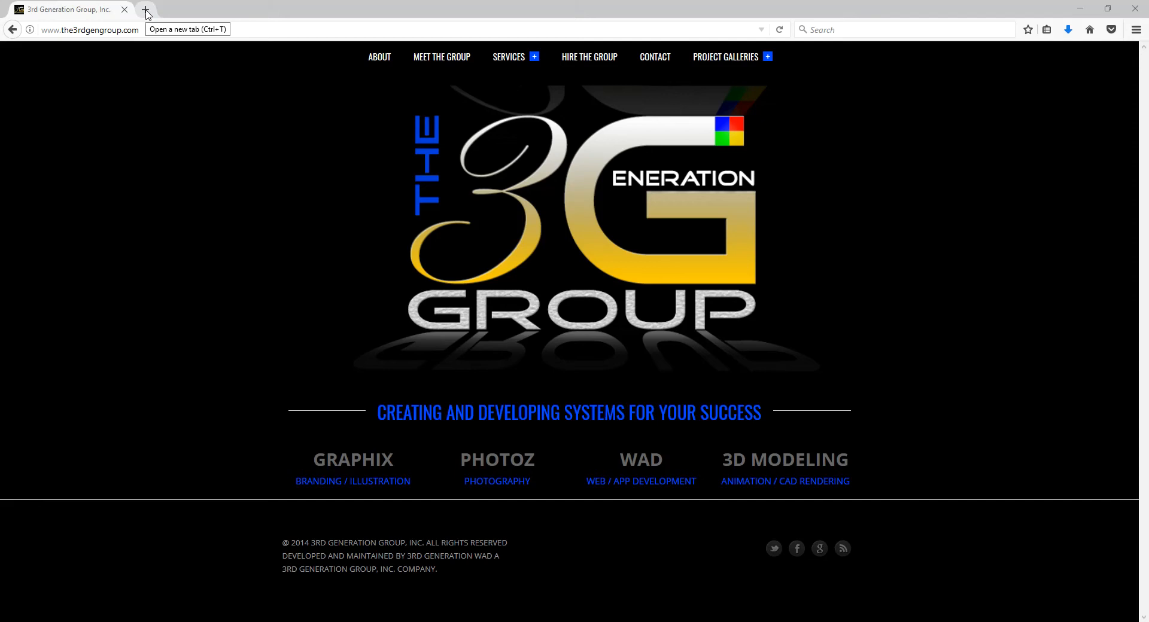
Open the Google home page in a new Firefox tab
{"action": "left_click", "coordinate": [146, 9]}
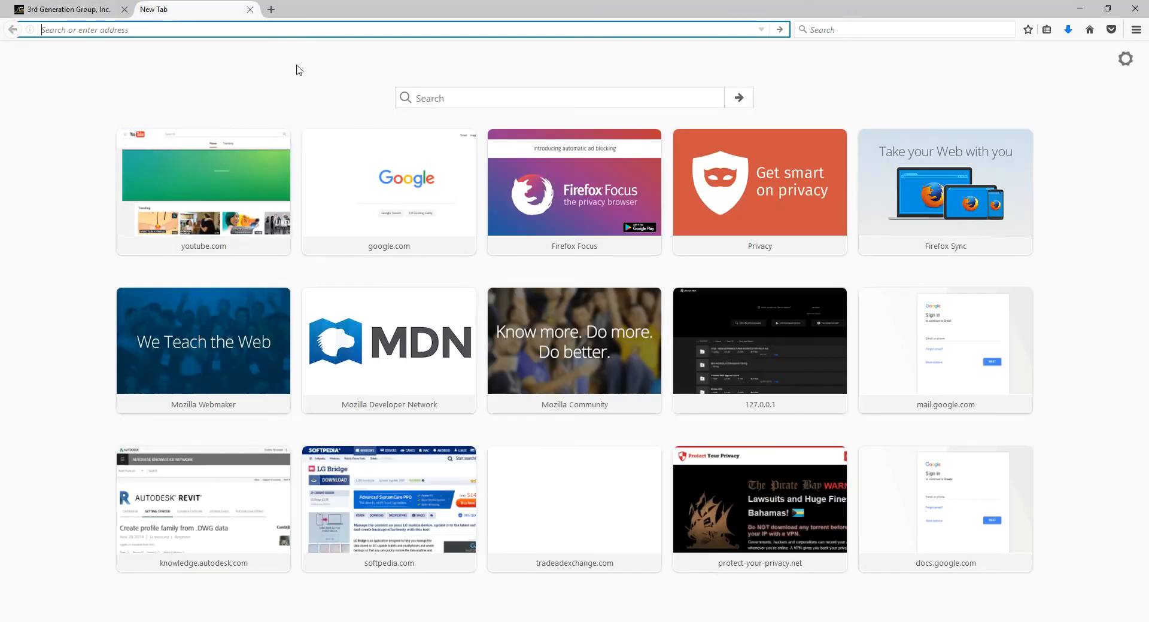
{"action": "mouse_move", "coordinate": [339, 180]}
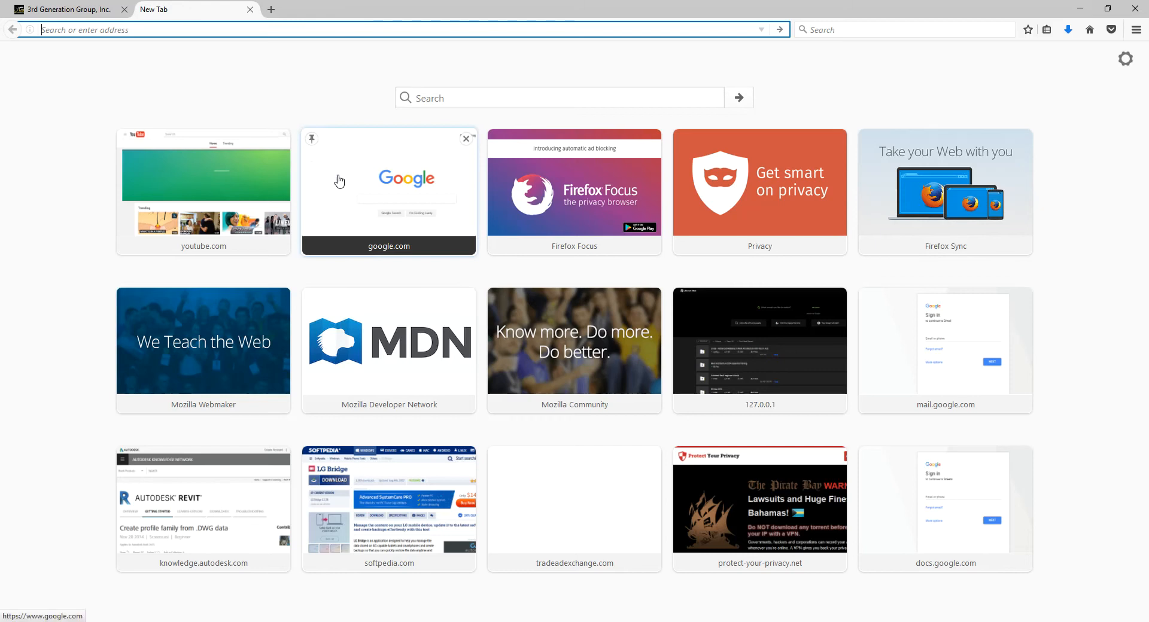
{"action": "mouse_move", "coordinate": [340, 181]}
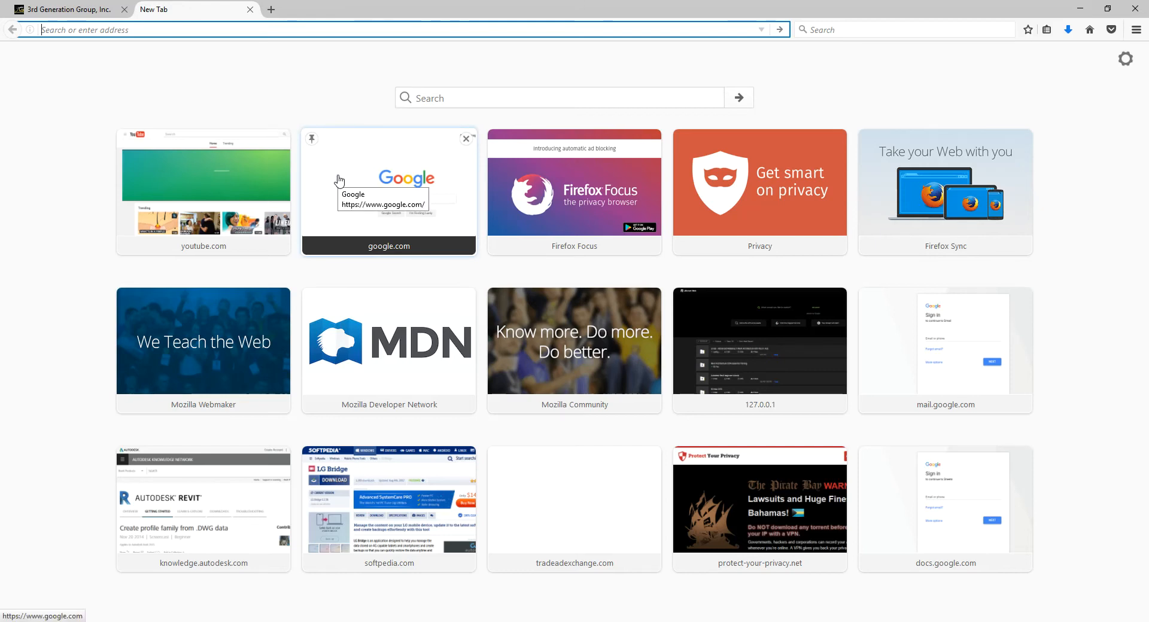
{"action": "left_click", "coordinate": [388, 183]}
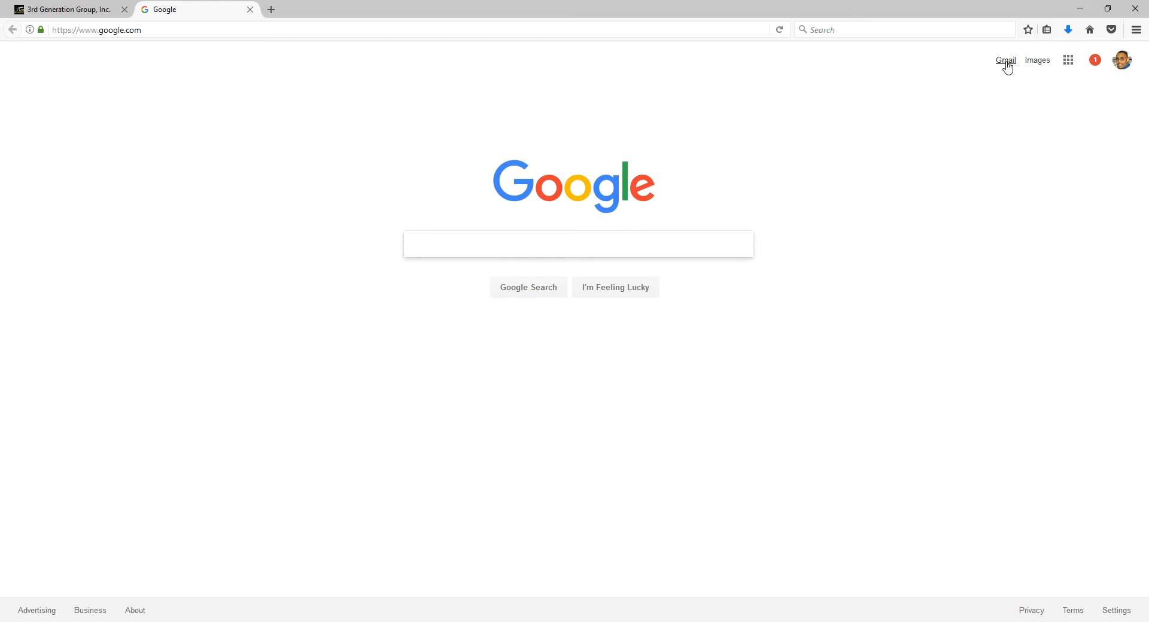
Preview the route Houston SW master 09-08-2017.xlsx attachment in Gmail and list its Open with apps
{"action": "left_click", "coordinate": [1005, 60]}
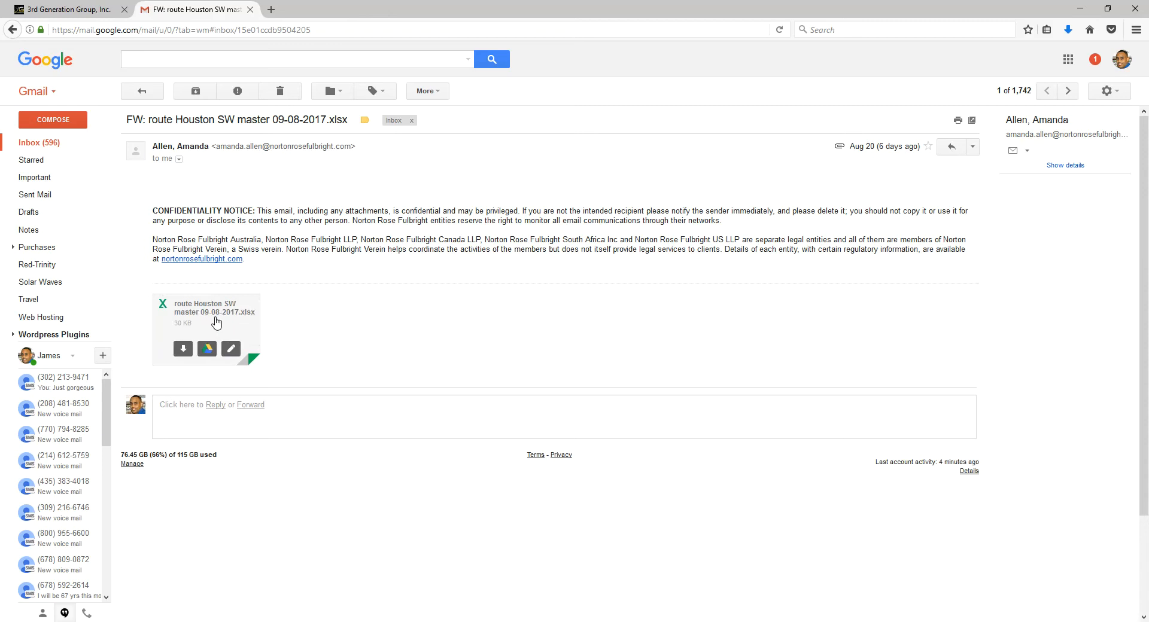
{"action": "mouse_move", "coordinate": [213, 322]}
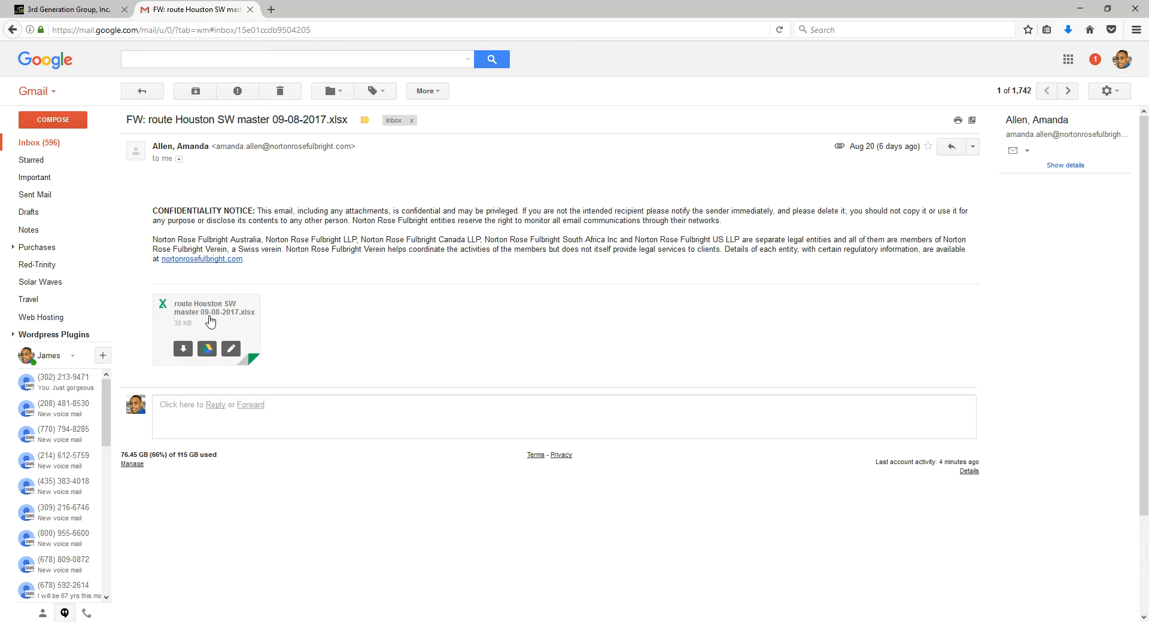
{"action": "left_click", "coordinate": [207, 311]}
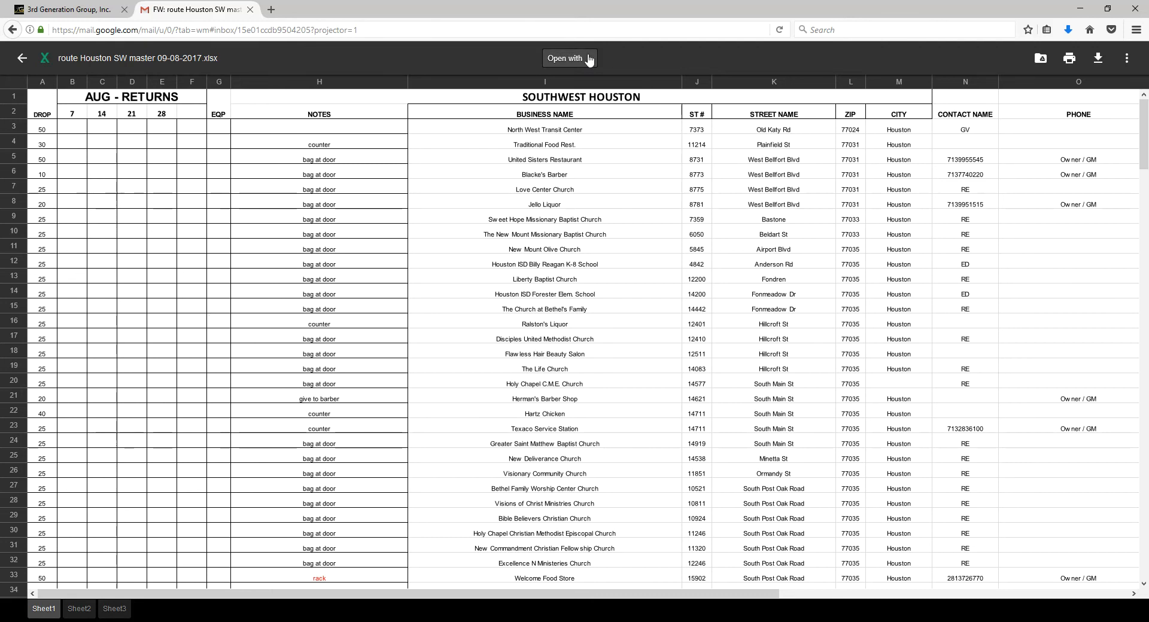
{"action": "left_click", "coordinate": [569, 58]}
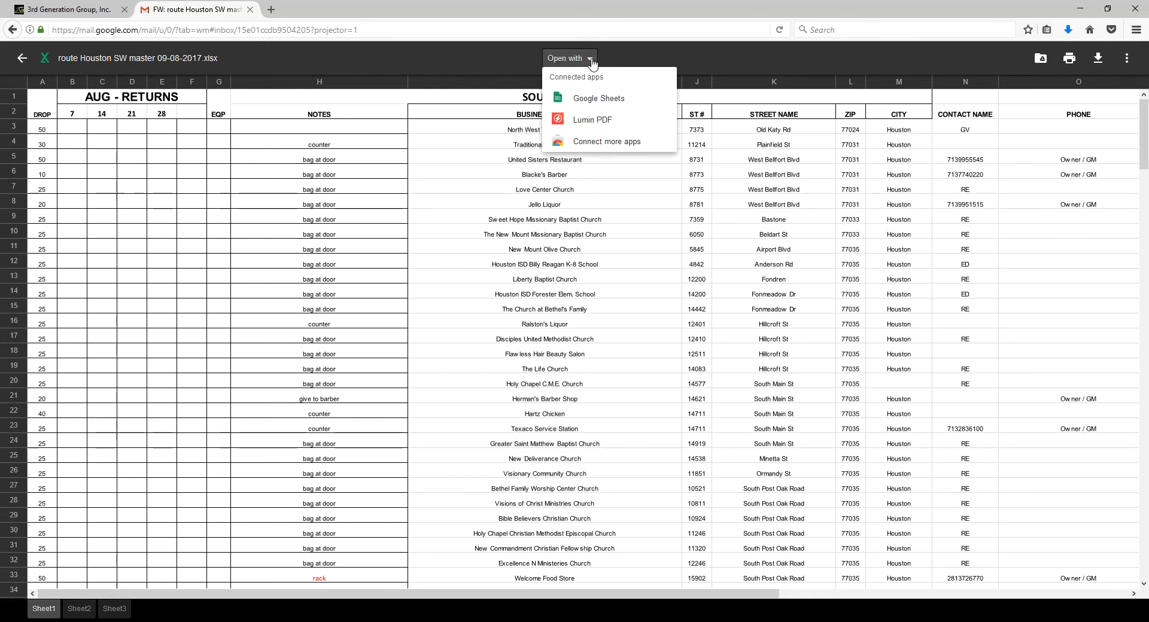
Open the route spreadsheet in Google Sheets from the Open with list
{"action": "left_click", "coordinate": [598, 97]}
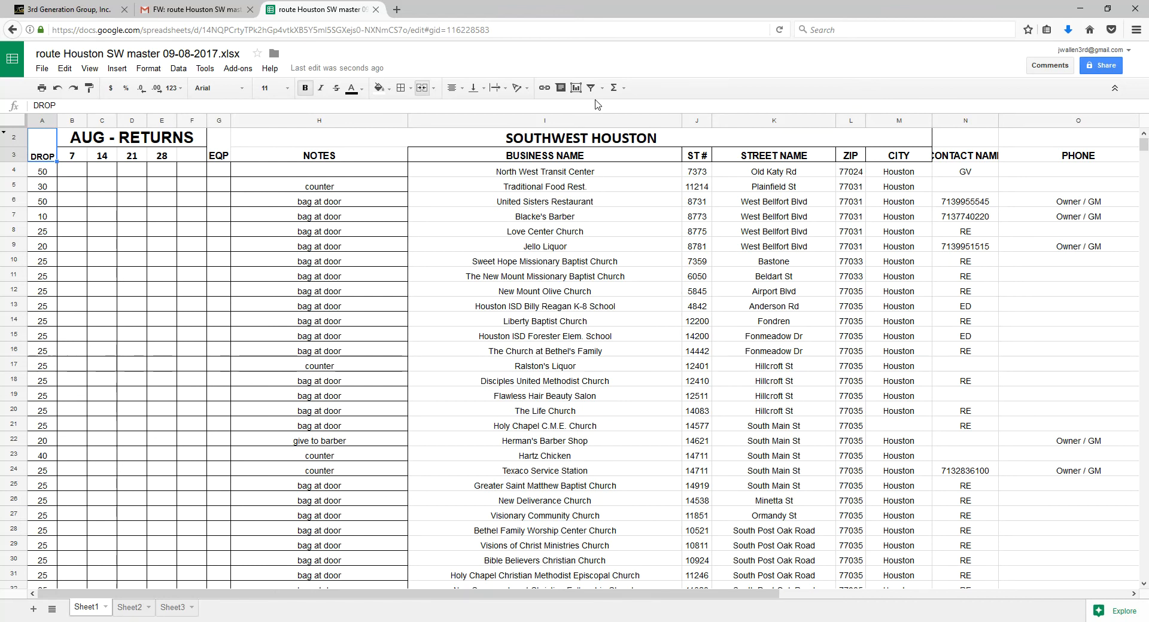
{"action": "mouse_move", "coordinate": [666, 595]}
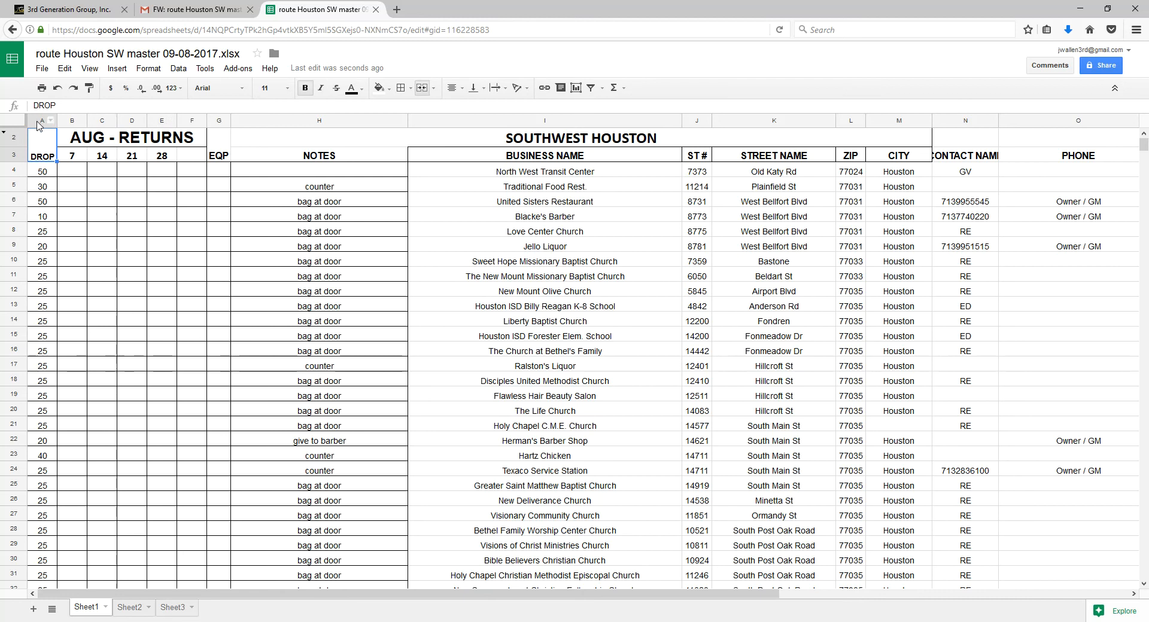
Delete columns A through H (DROP to NOTES) so BUSINESS NAME is first
{"action": "left_click", "coordinate": [42, 120]}
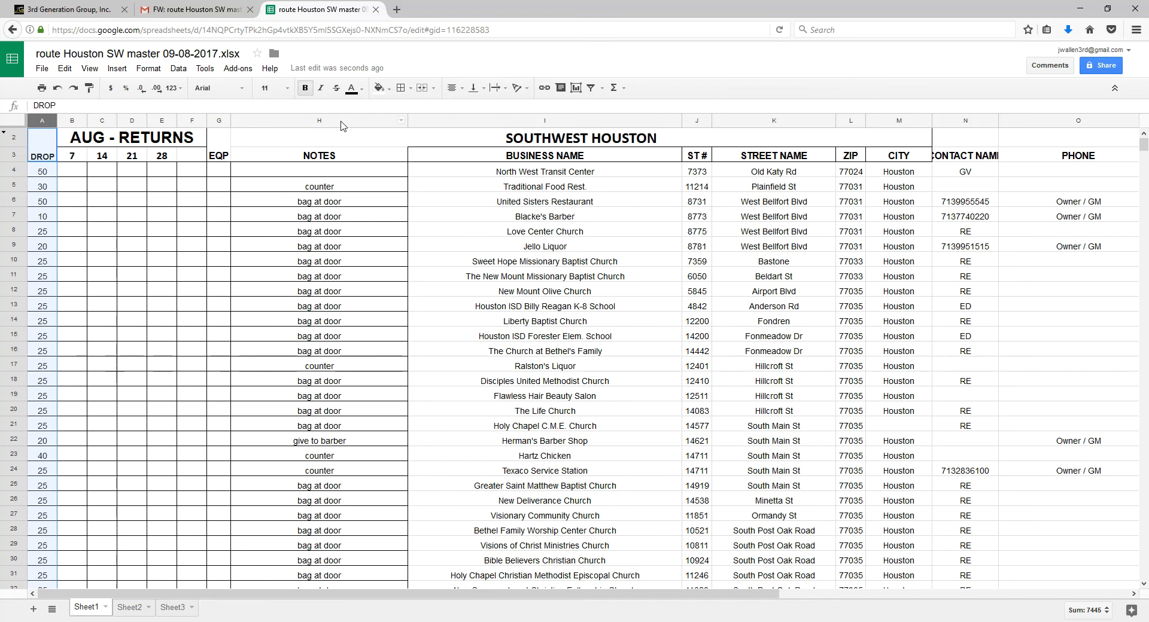
{"action": "left_click", "coordinate": [318, 120]}
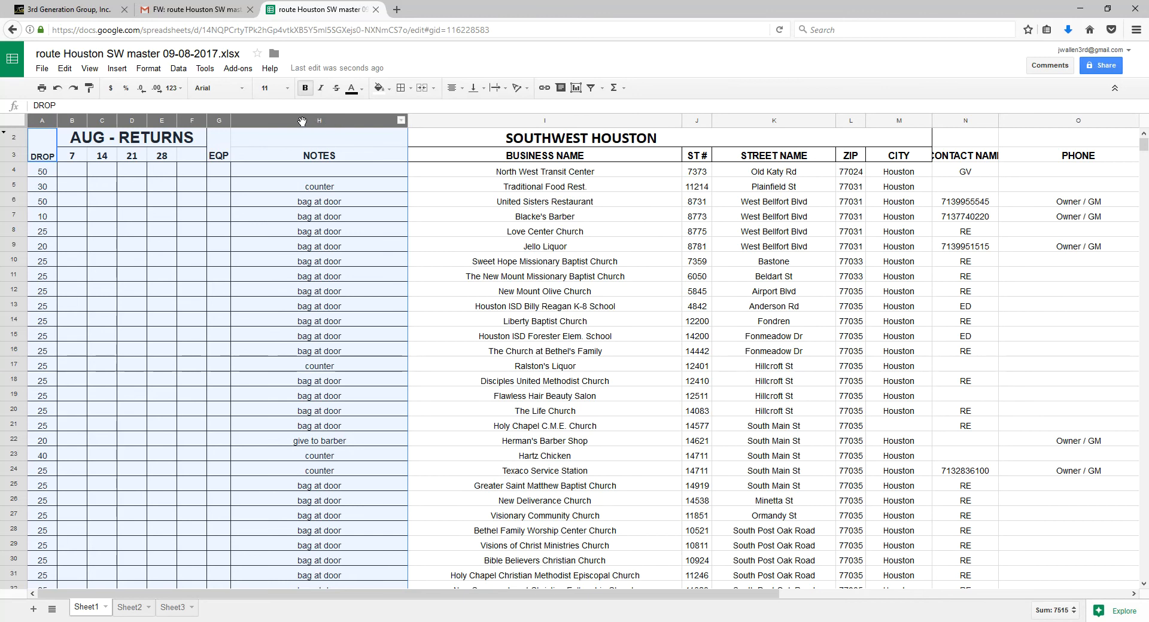
{"action": "right_click", "coordinate": [319, 120]}
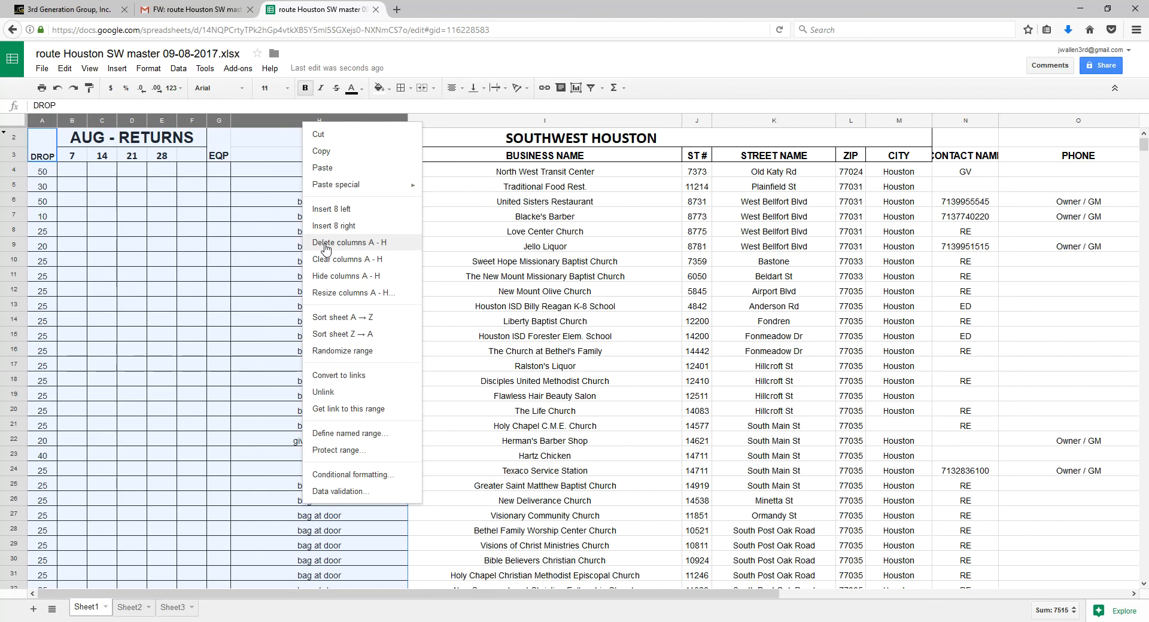
{"action": "left_click", "coordinate": [349, 242]}
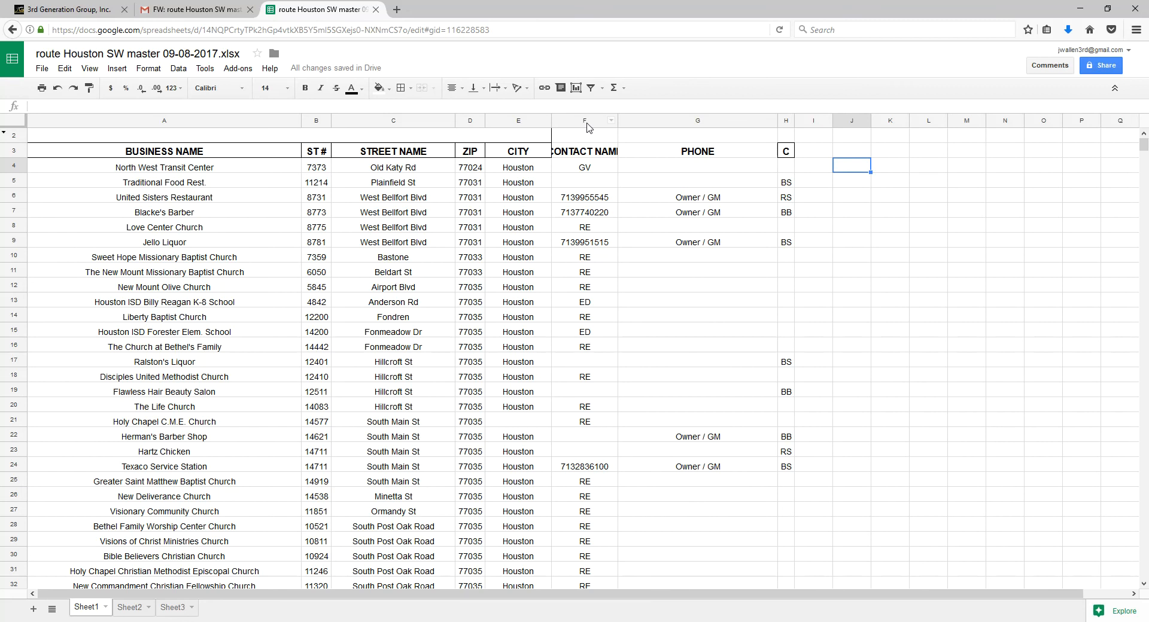
Delete columns F through H (CONTACT NAME, PHONE, C), keeping the five address columns
{"action": "left_click", "coordinate": [584, 120]}
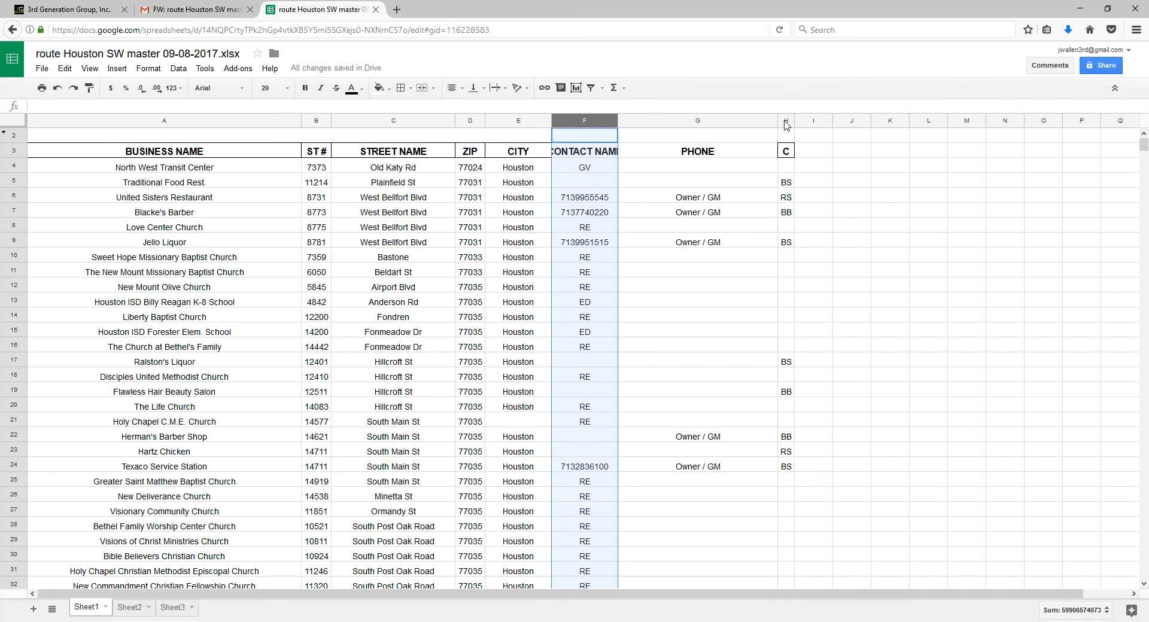
{"action": "mouse_move", "coordinate": [784, 120]}
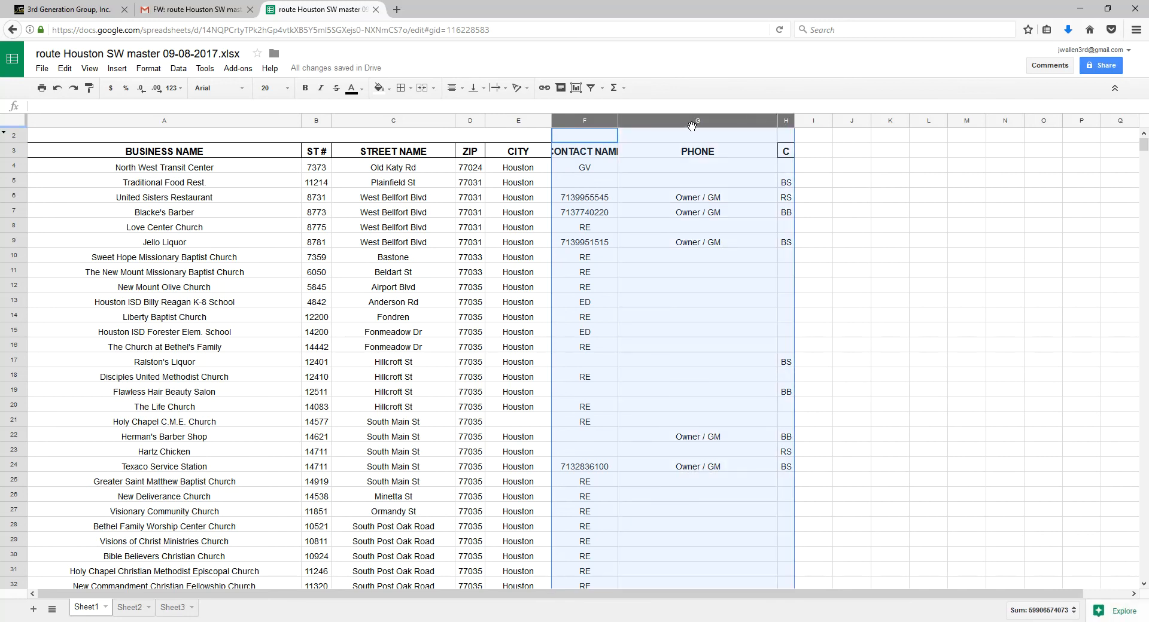
{"action": "right_click", "coordinate": [696, 125]}
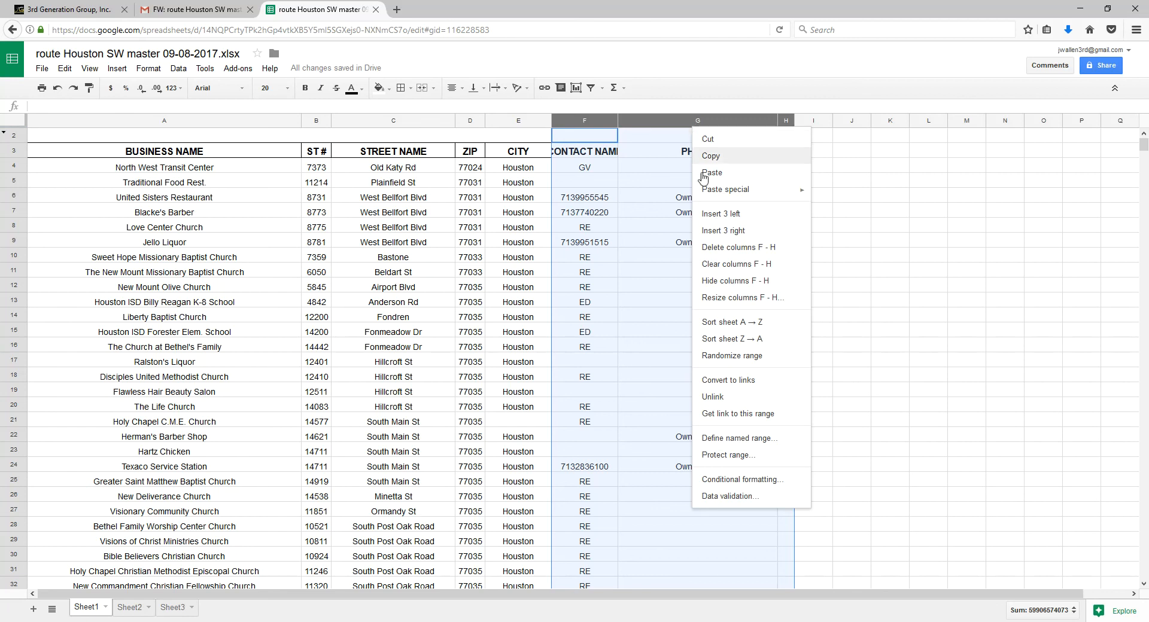
{"action": "mouse_move", "coordinate": [737, 247]}
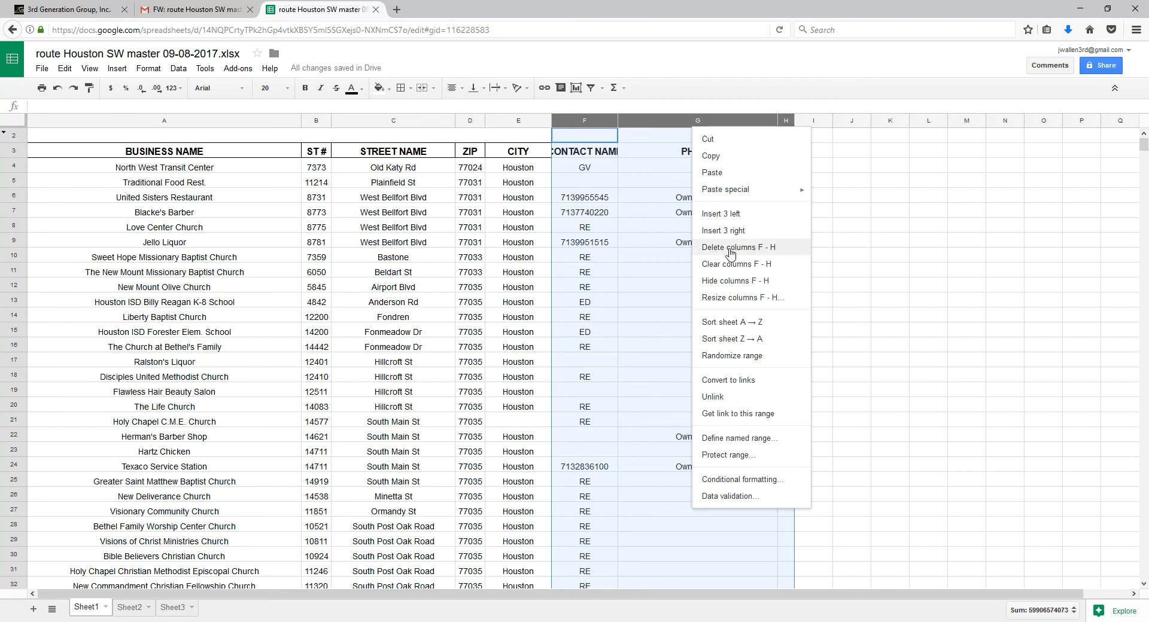
{"action": "left_click", "coordinate": [737, 248]}
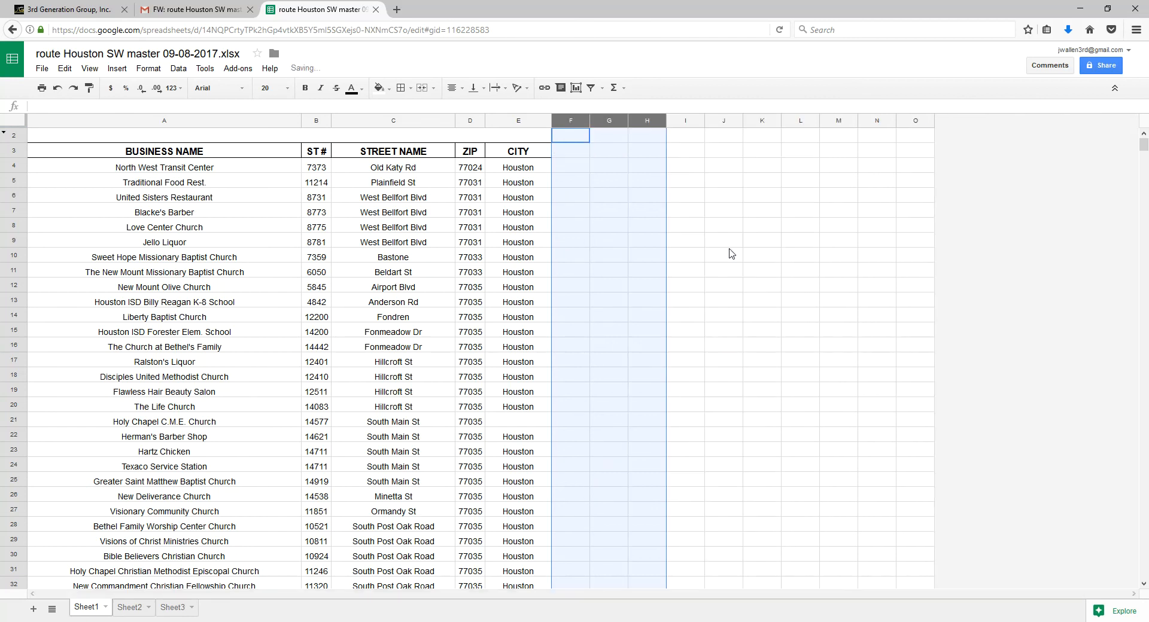
{"action": "left_click", "coordinate": [799, 196]}
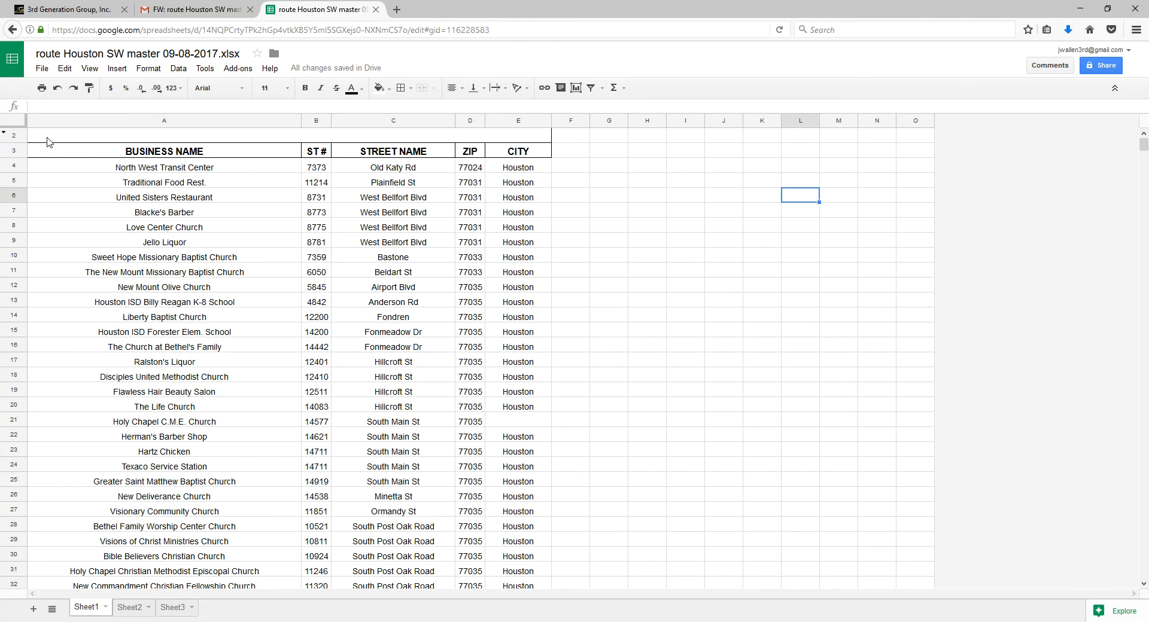
Select empty row 2 above the headings and bring up its row actions to delete it
{"action": "left_click", "coordinate": [13, 135]}
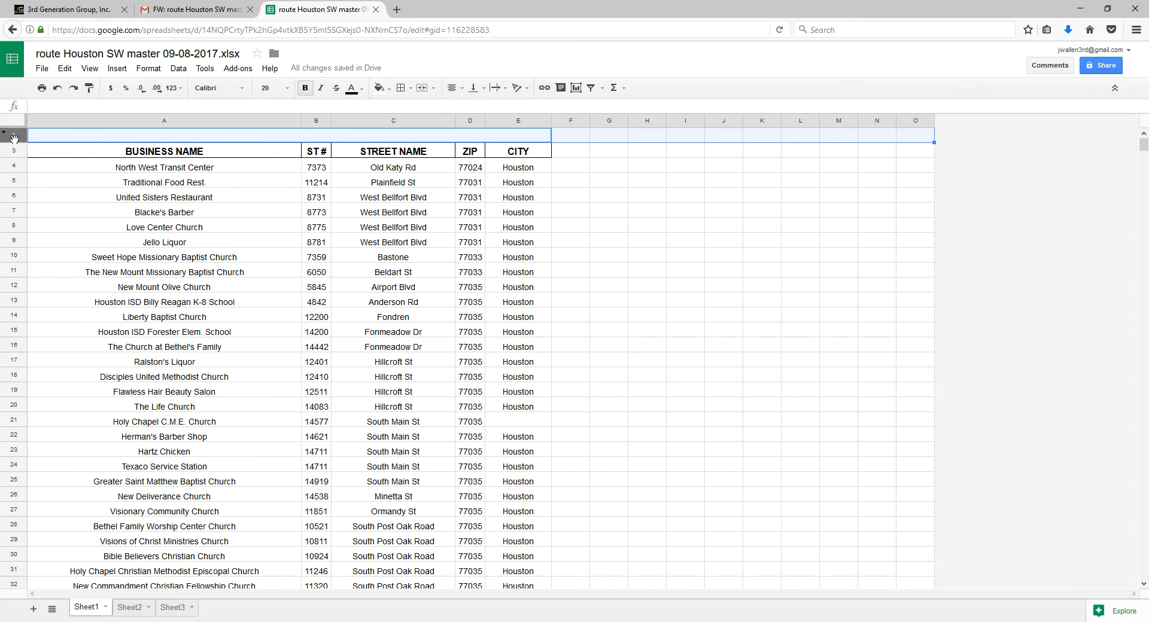
{"action": "right_click", "coordinate": [11, 134]}
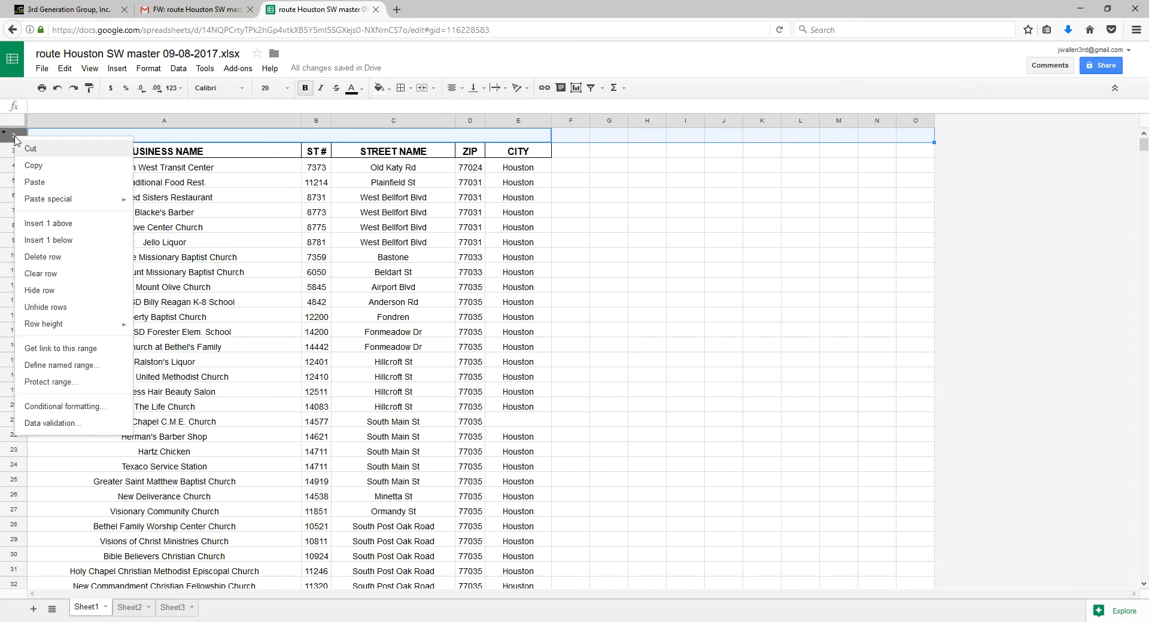
{"action": "mouse_move", "coordinate": [36, 240]}
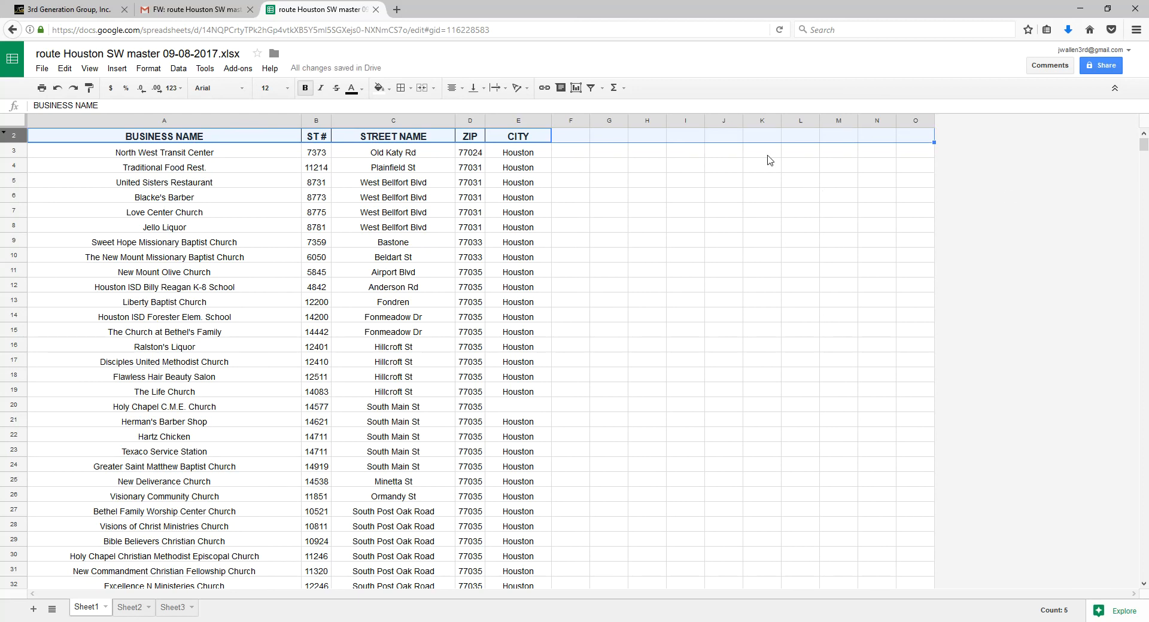
{"action": "mouse_move", "coordinate": [244, 186]}
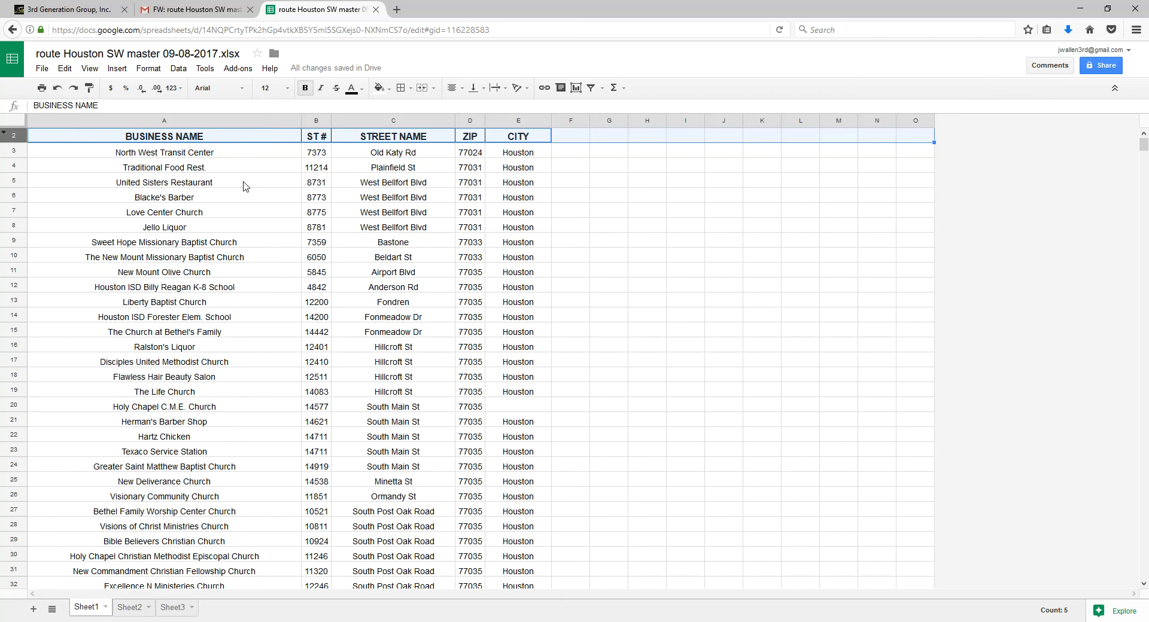
Download the trimmed sheet as Microsoft Excel (.xlsx) and confirm Firefox's save
{"action": "left_click", "coordinate": [42, 68]}
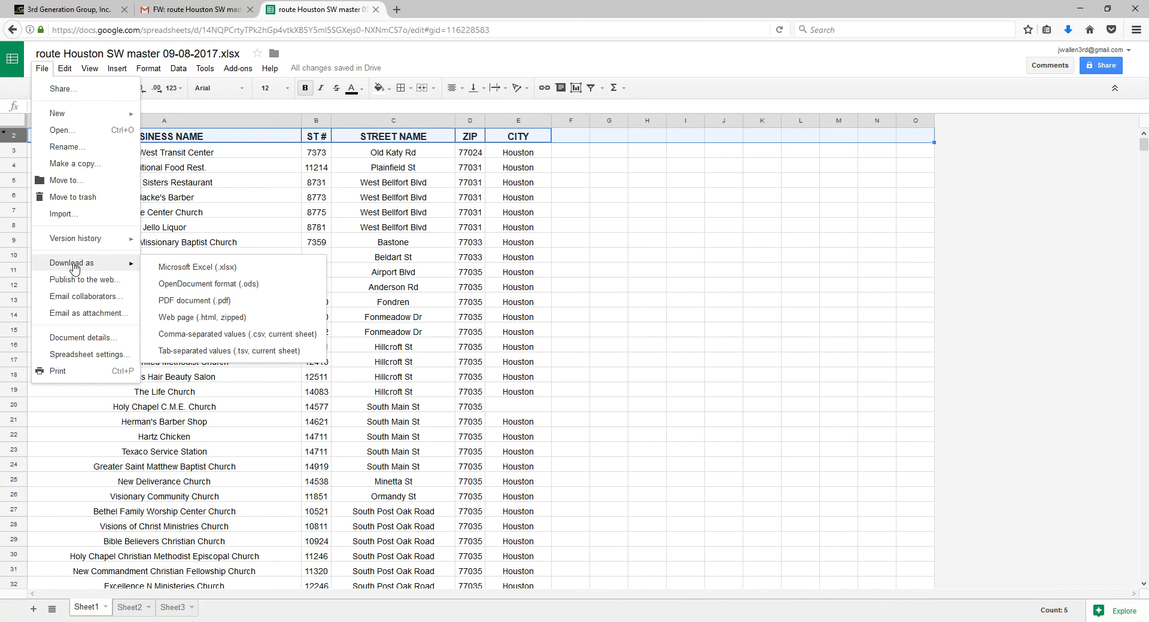
{"action": "mouse_move", "coordinate": [196, 267]}
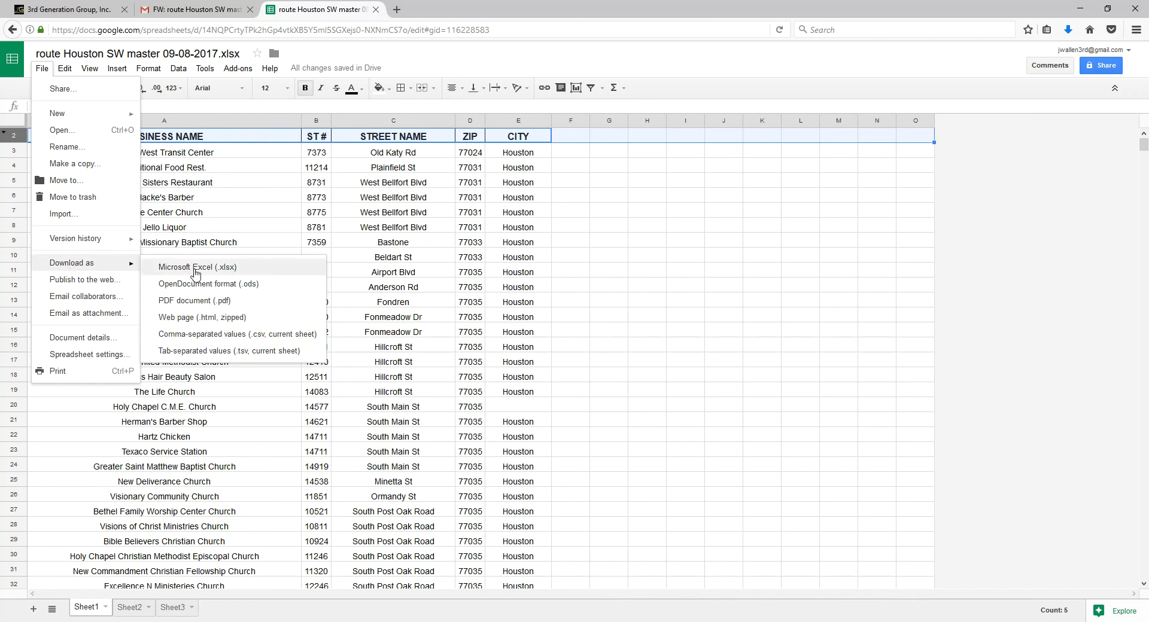
{"action": "left_click", "coordinate": [198, 267]}
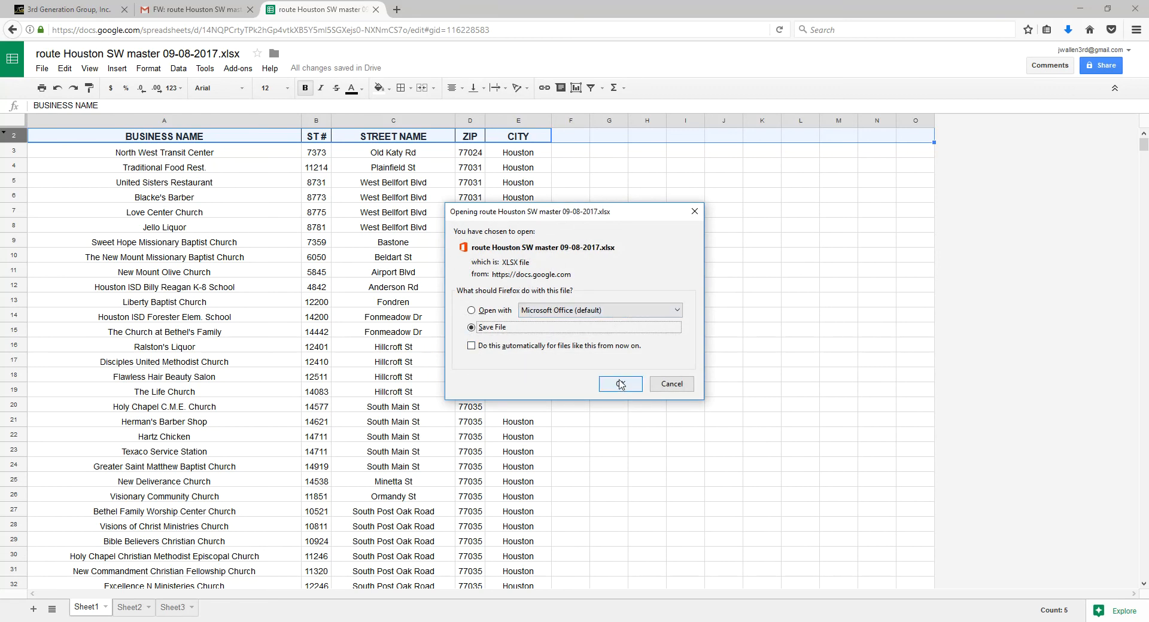
{"action": "left_click", "coordinate": [619, 384]}
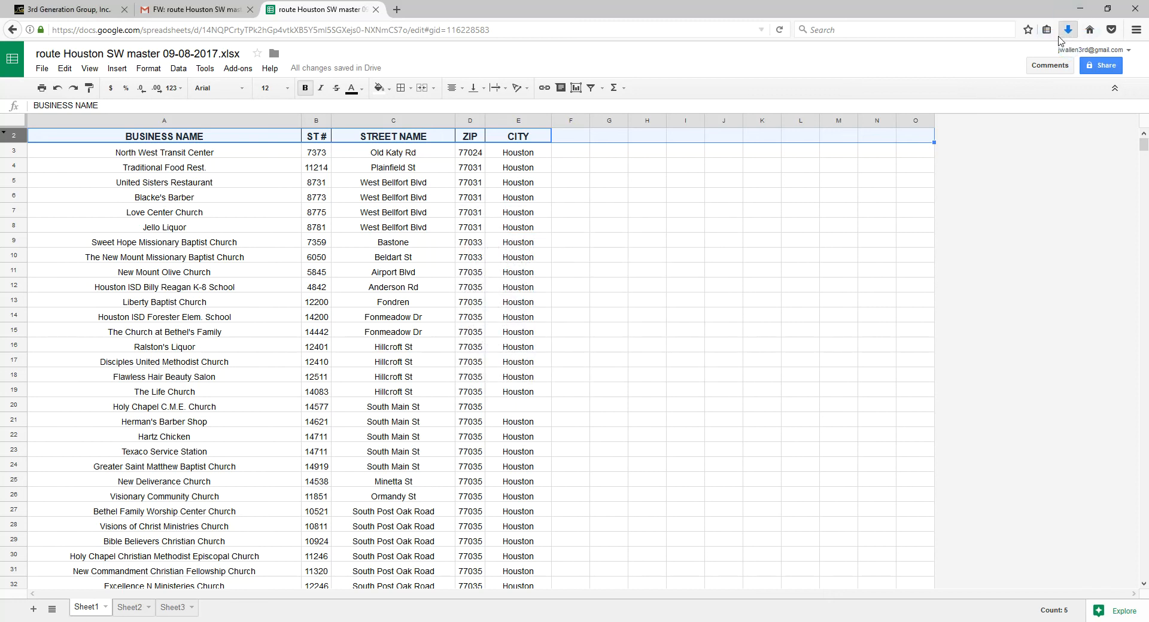
{"action": "mouse_move", "coordinate": [1066, 29]}
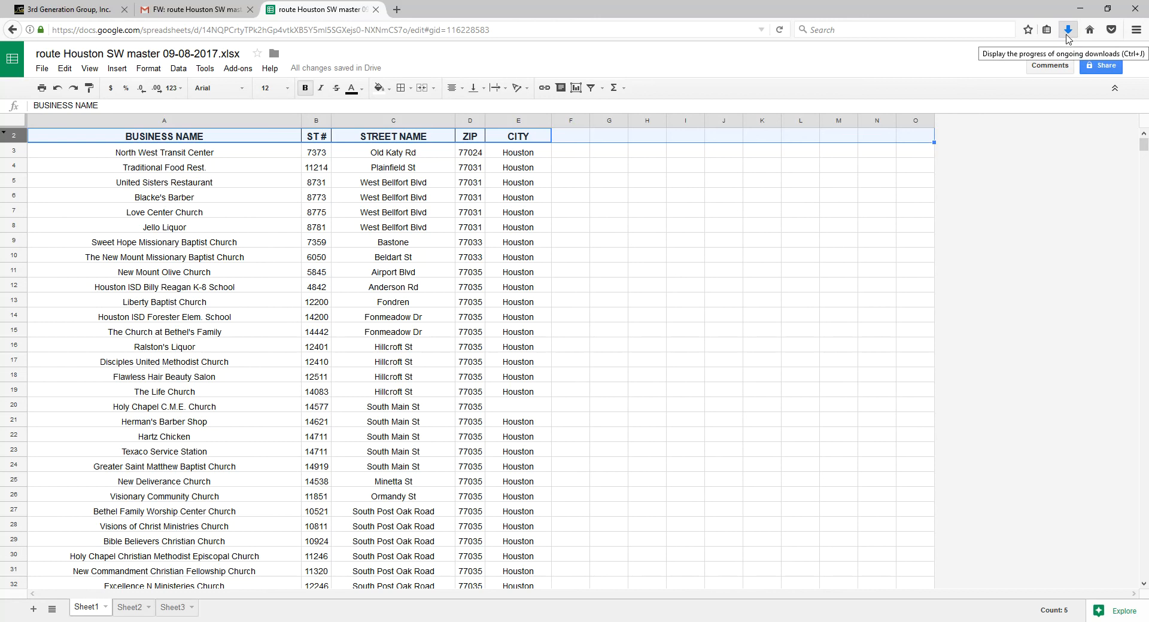